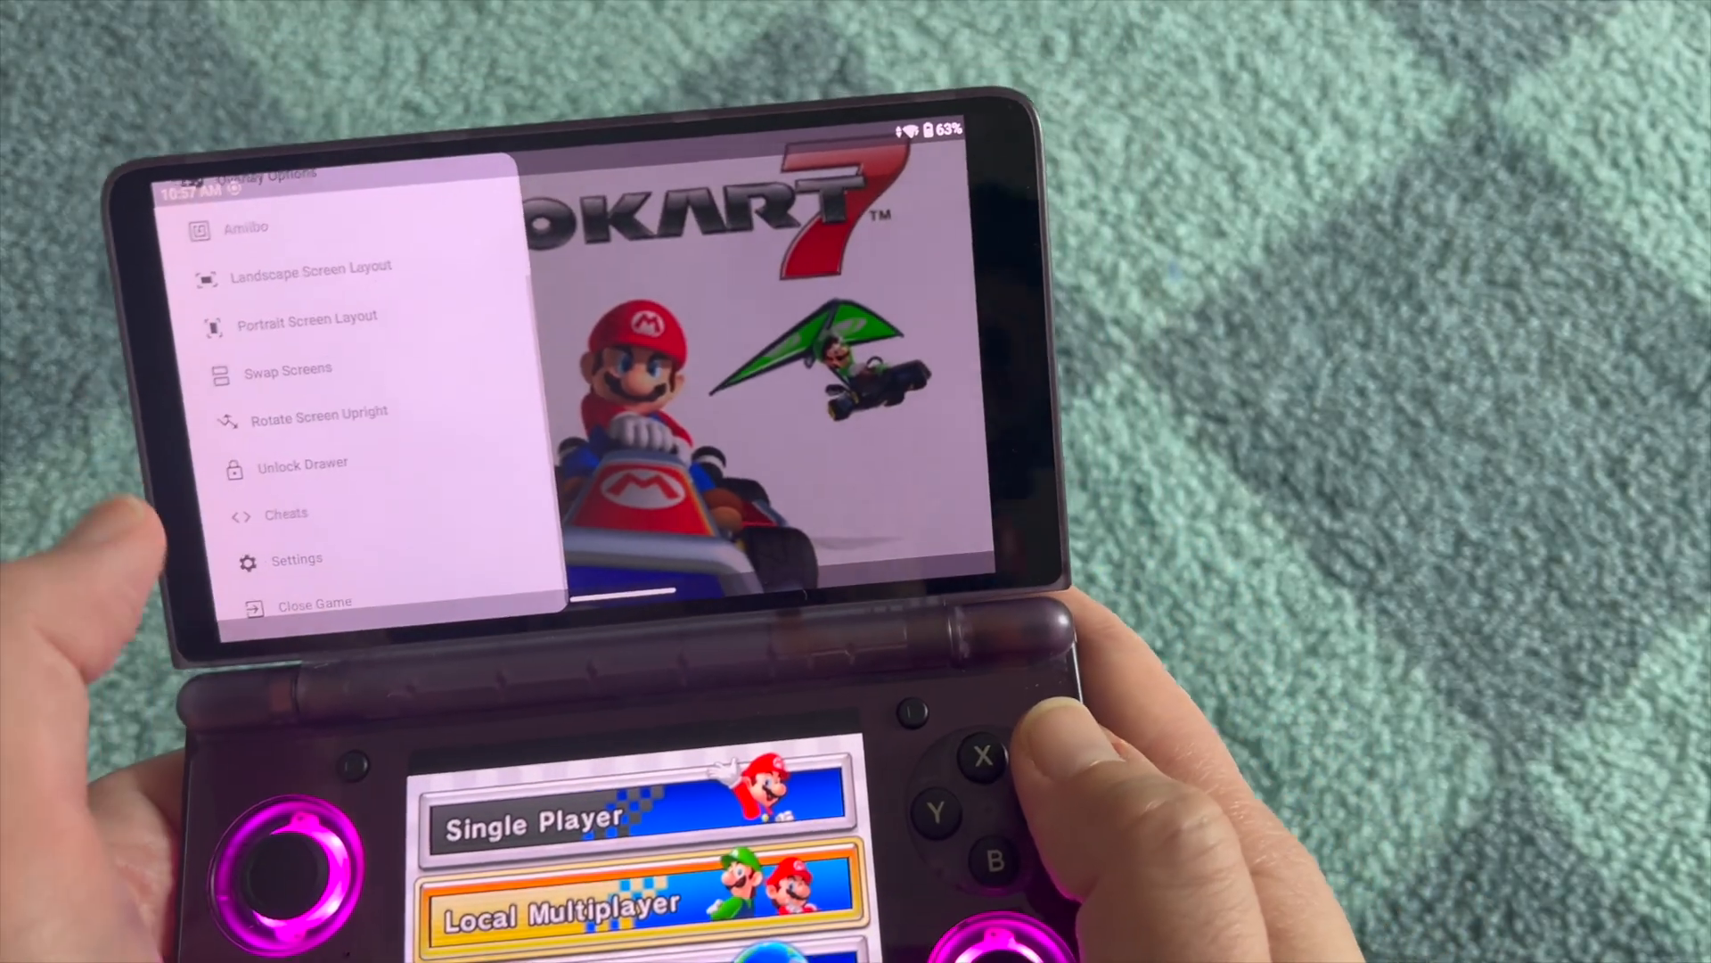
Close Mario Kart 7 via Close Game and confirm with OK, returning to the home screen.
left_click(317, 605)
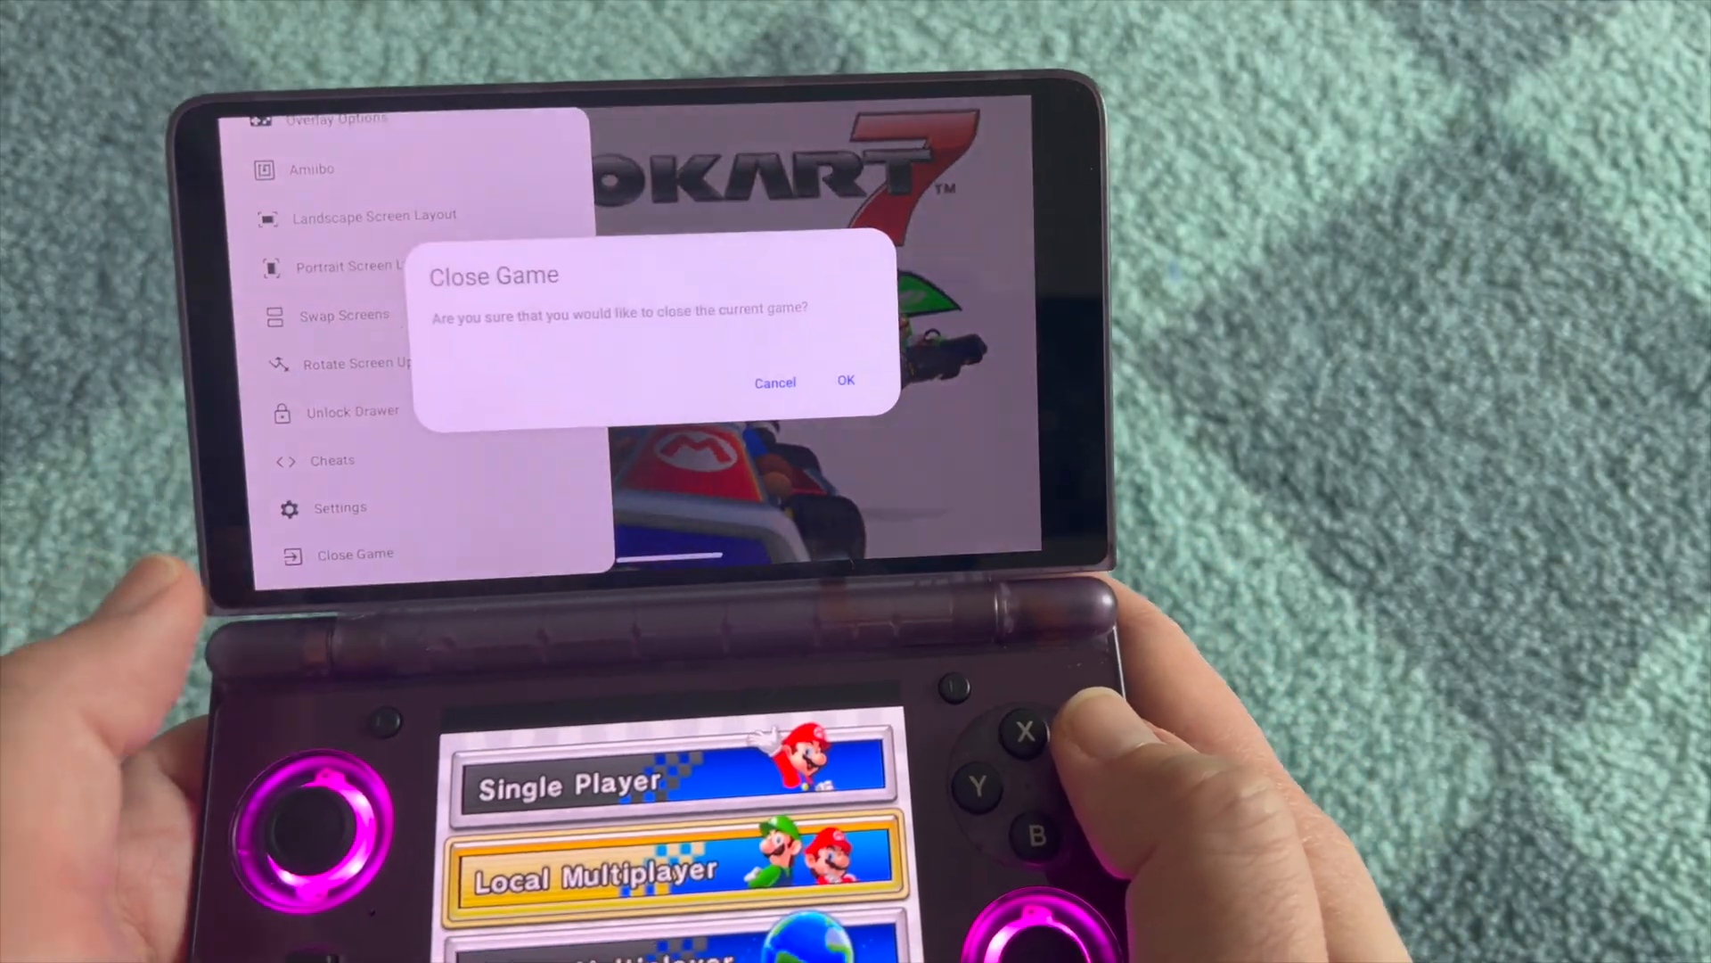
left_click(845, 381)
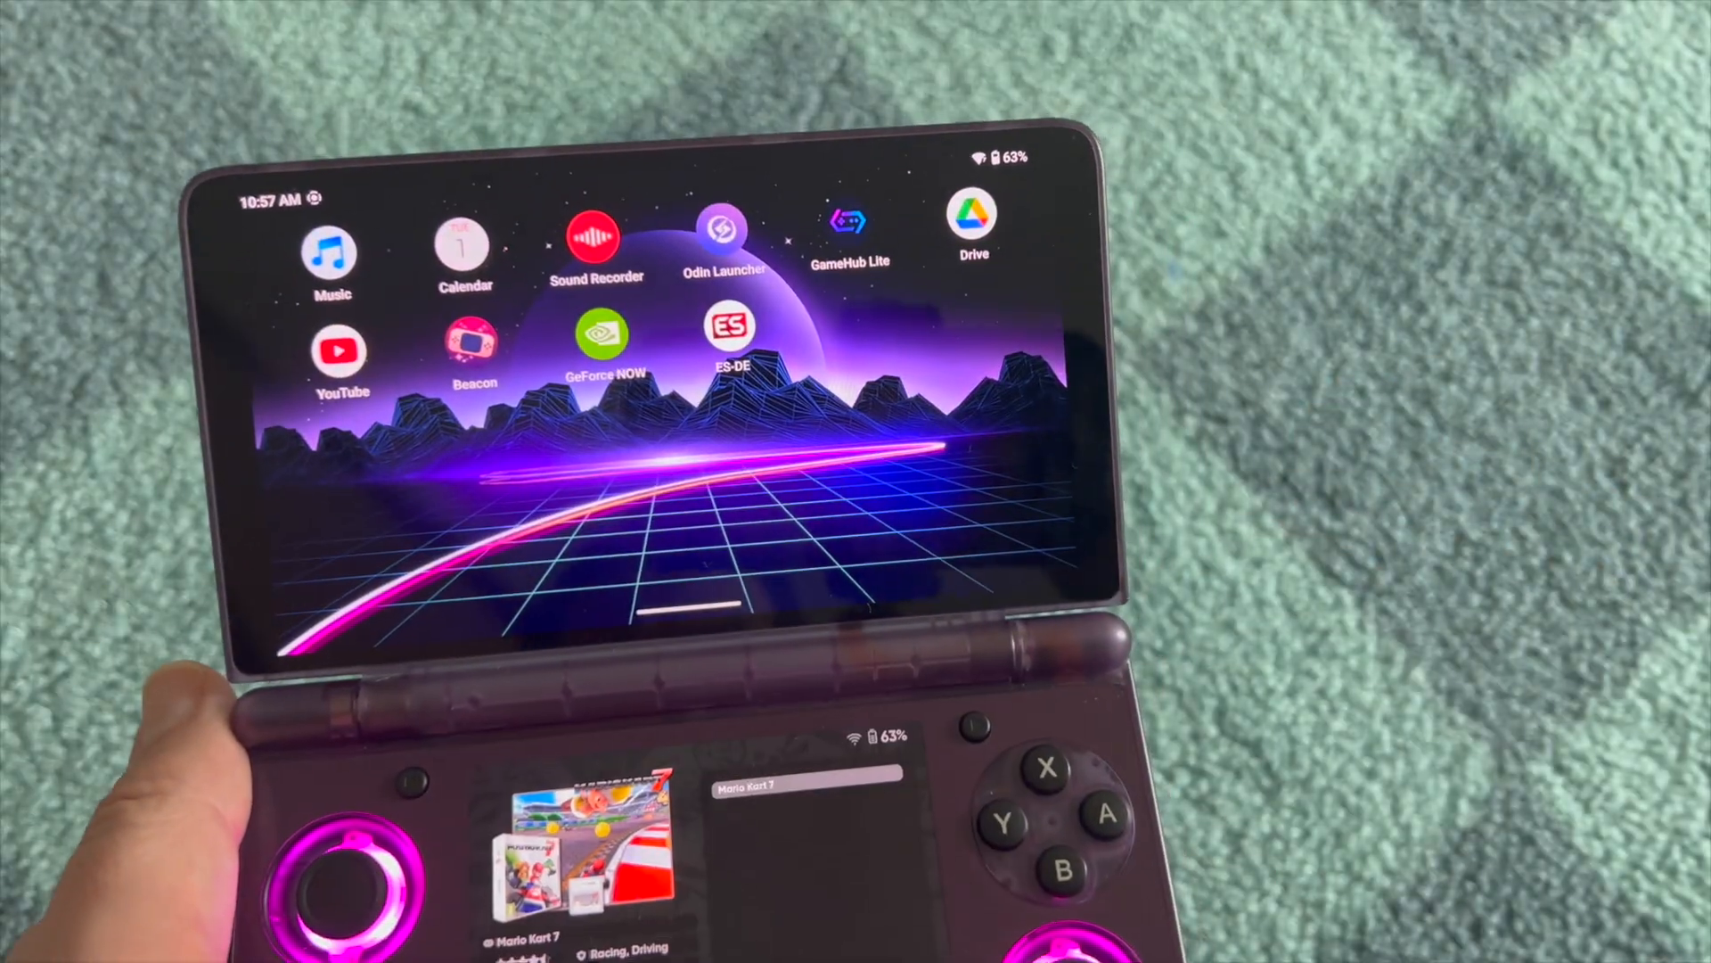